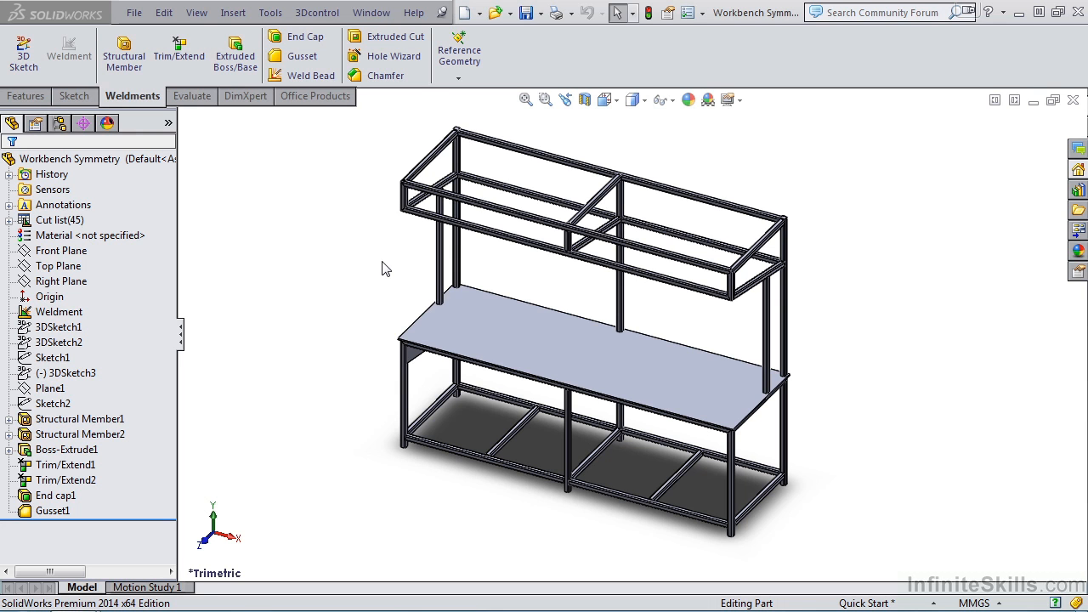
mouse_move(370, 358)
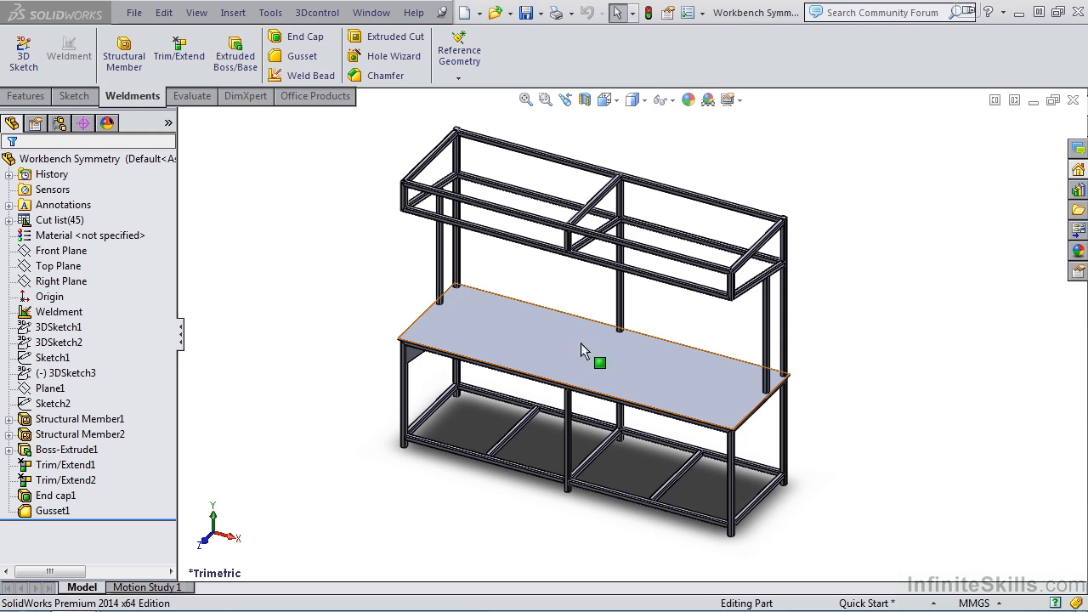
mouse_move(758, 384)
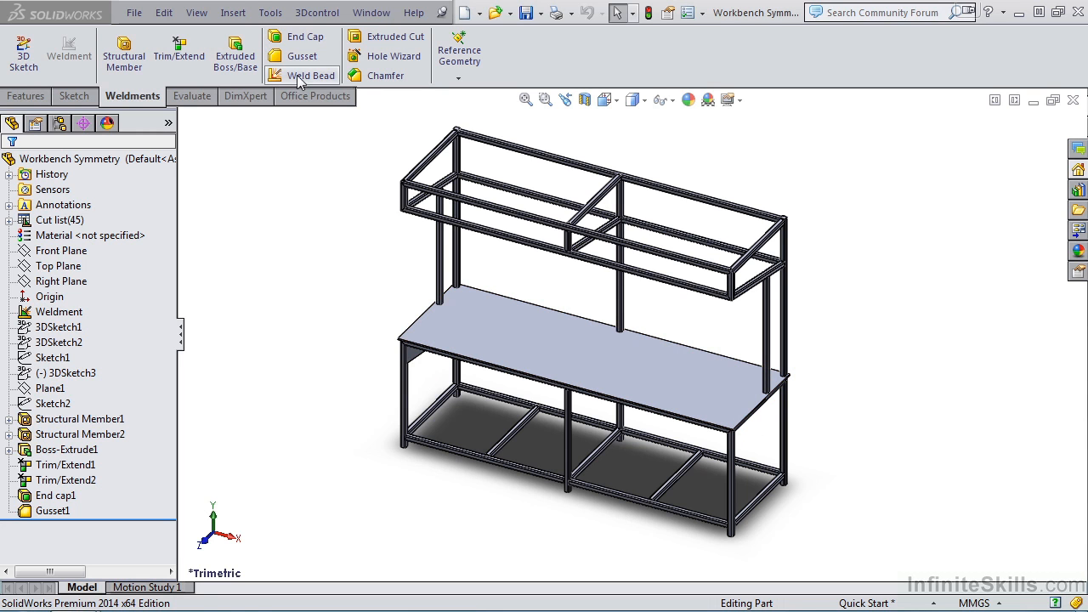
mouse_move(302, 54)
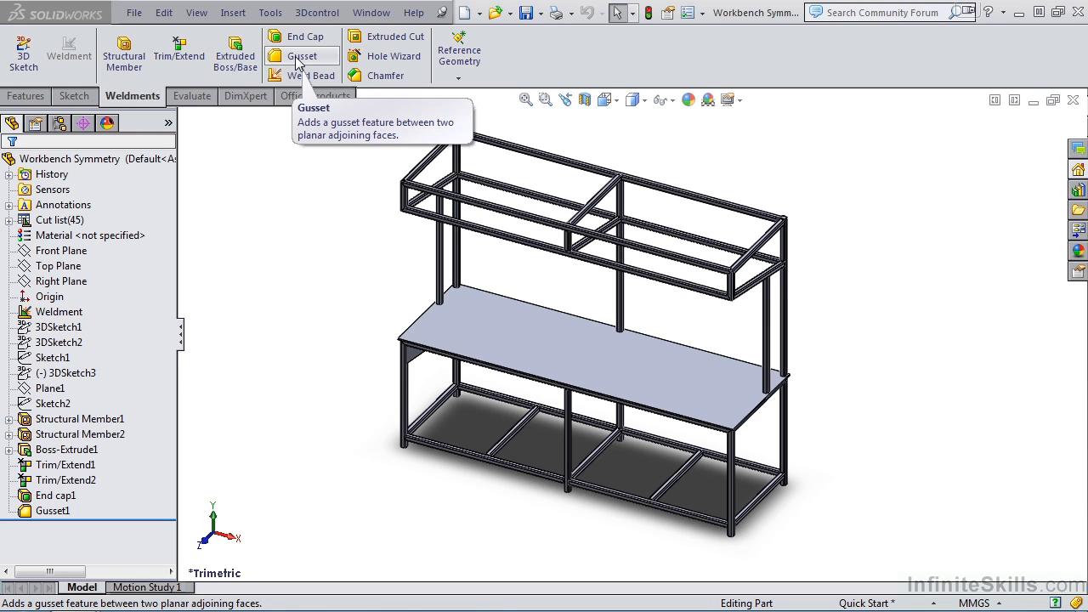
mouse_move(425, 459)
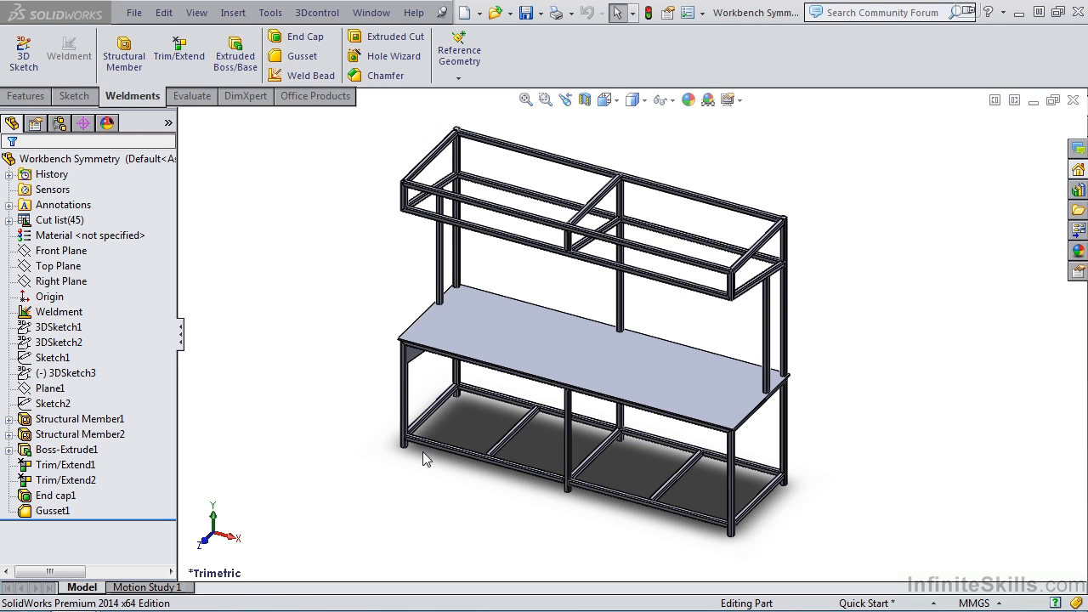
mouse_move(552, 500)
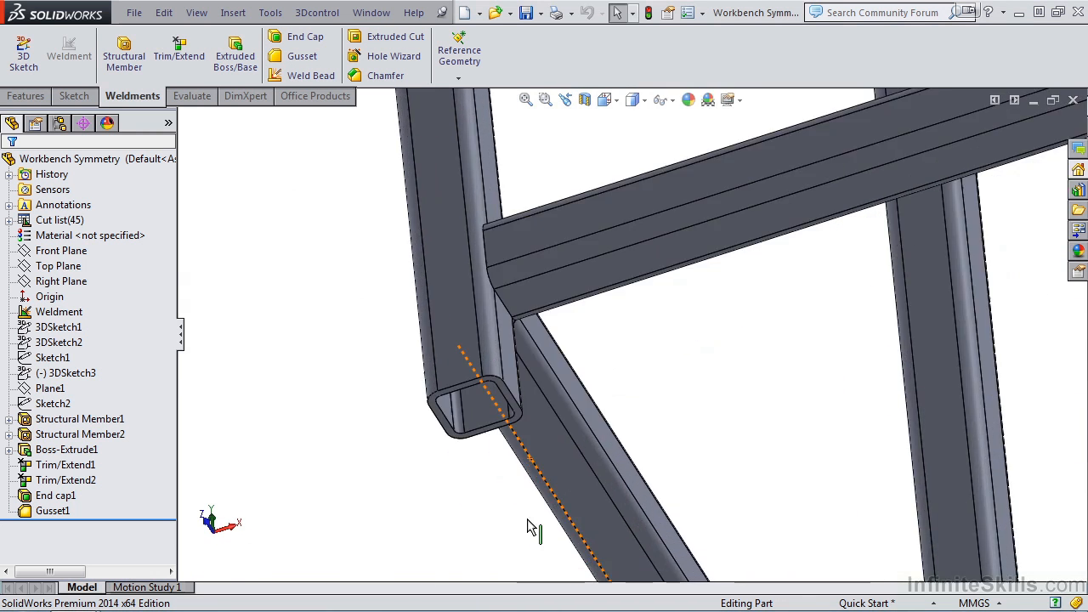
- Start an extruded boss on the leg's bottom face and show the frame's layout sketches
click(235, 54)
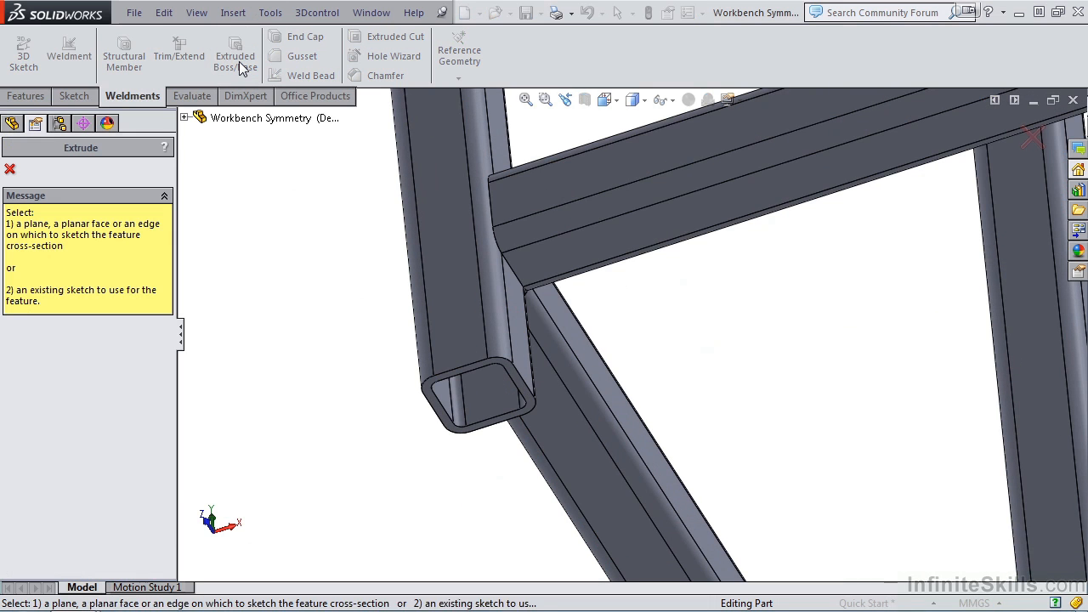
mouse_move(235, 55)
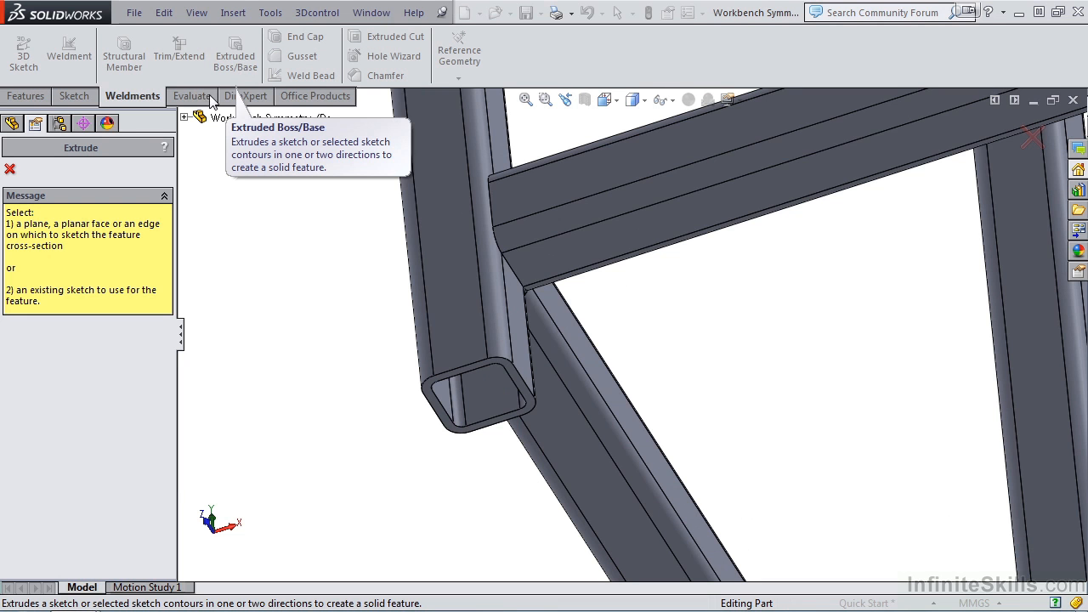
mouse_move(466, 378)
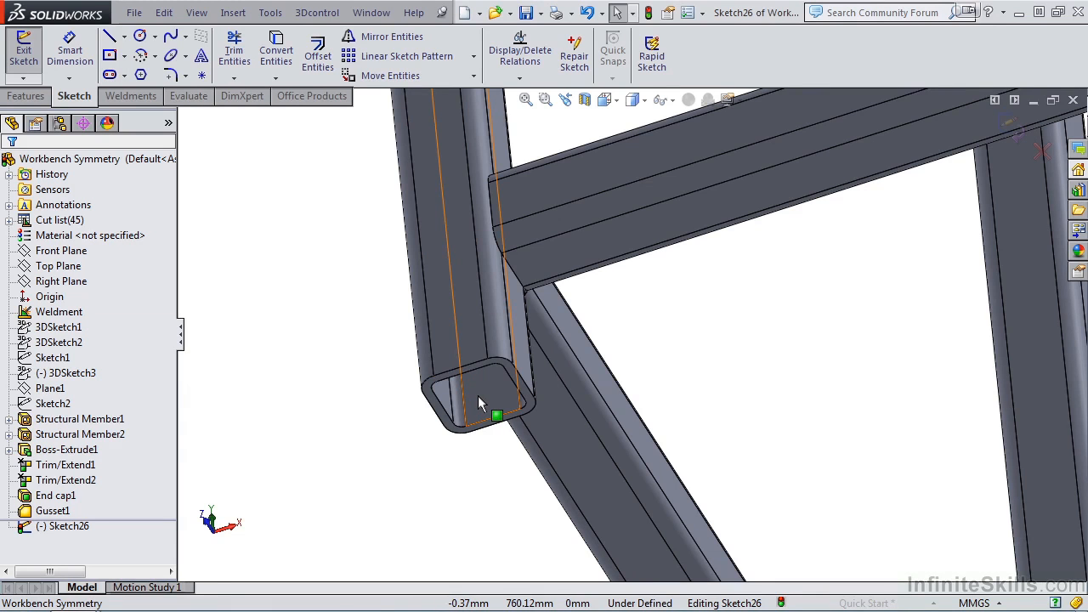
click(57, 342)
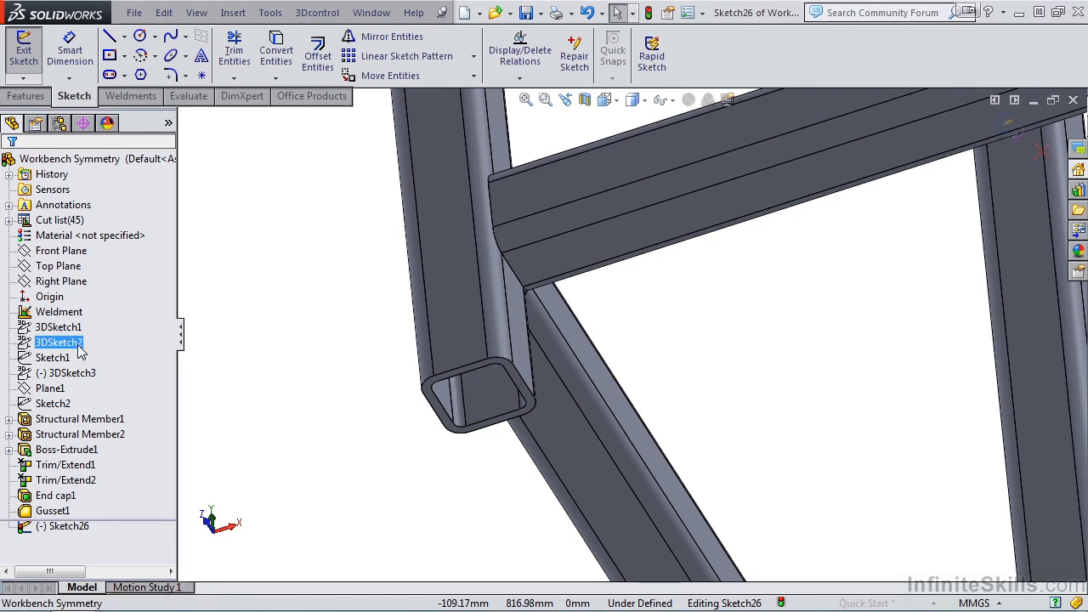
click(58, 327)
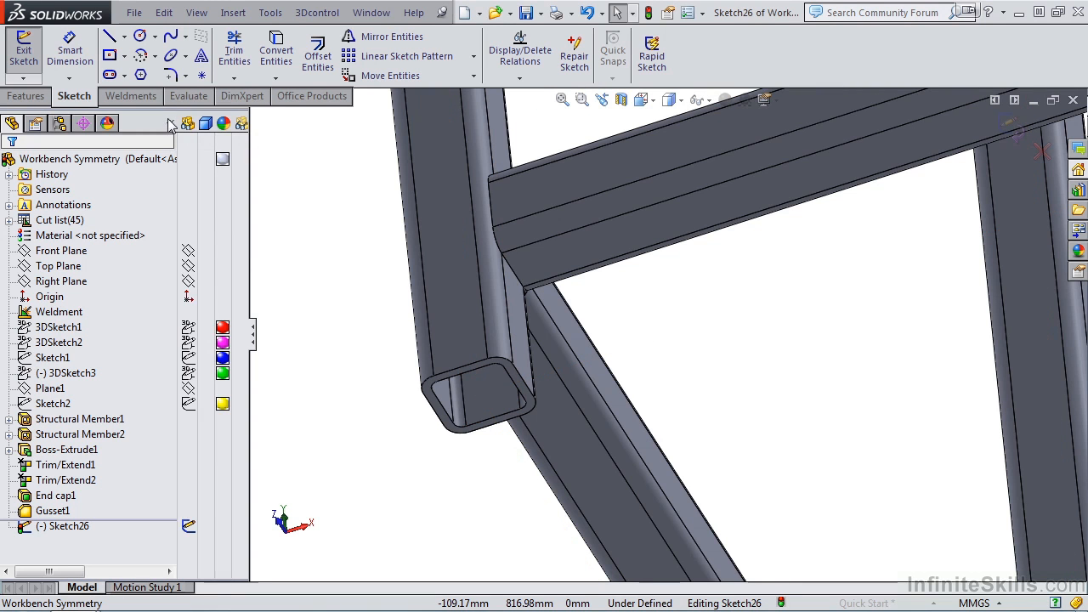
click(53, 357)
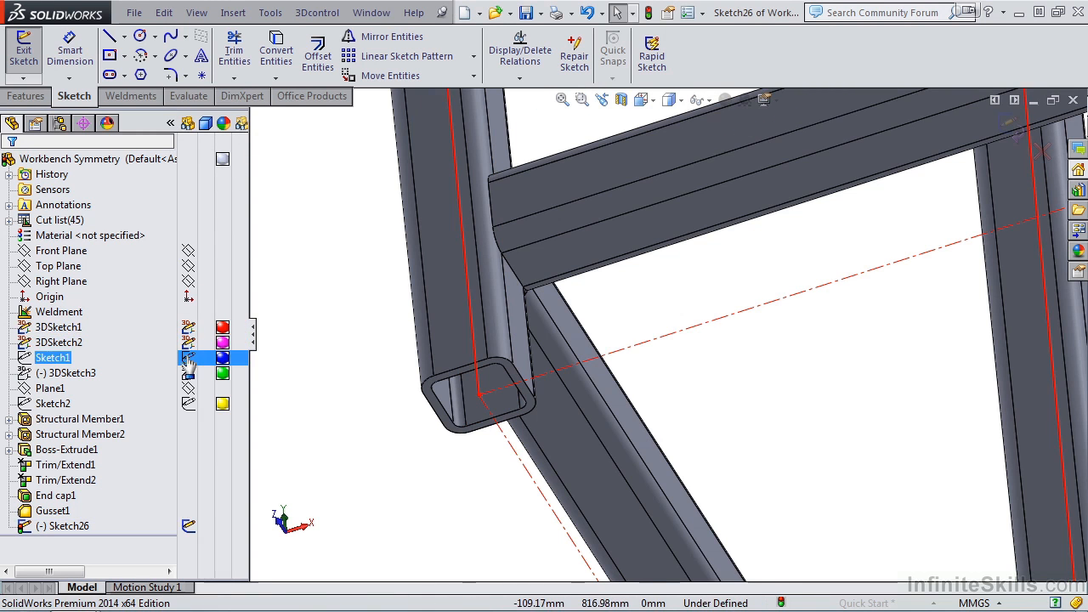
click(52, 403)
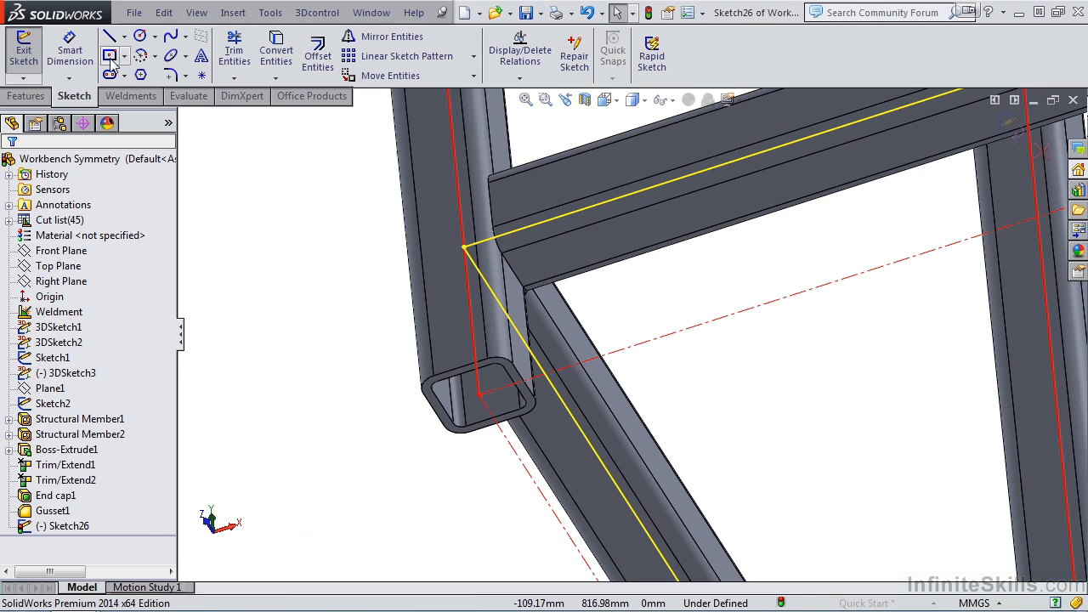
- Sketch a 100 x 100 mm rectangle and extrude it 6 mm as Boss-Extrude2
click(109, 55)
text(6)
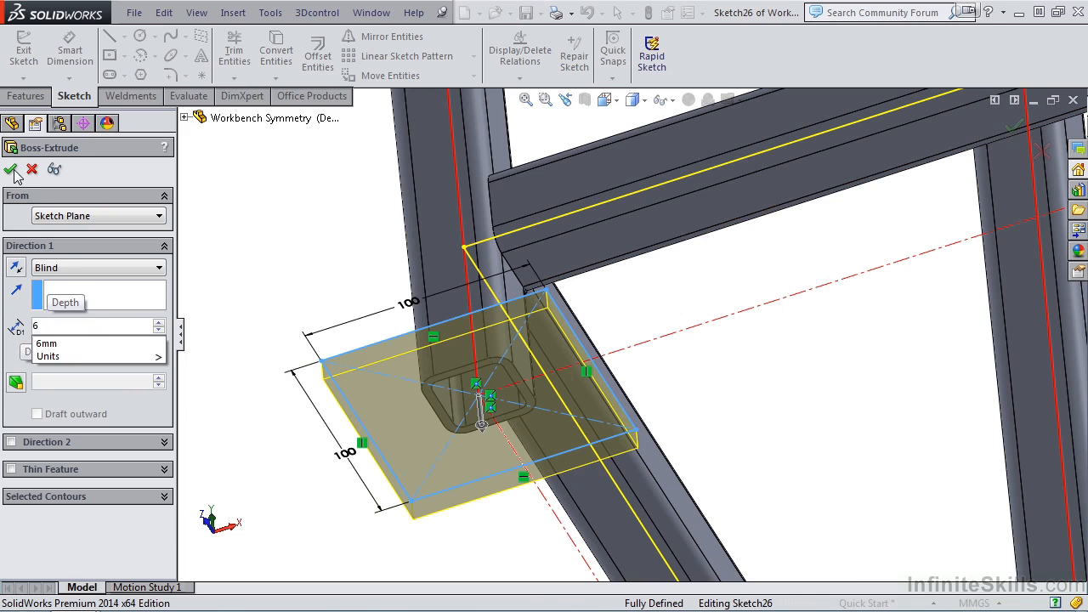
click(13, 170)
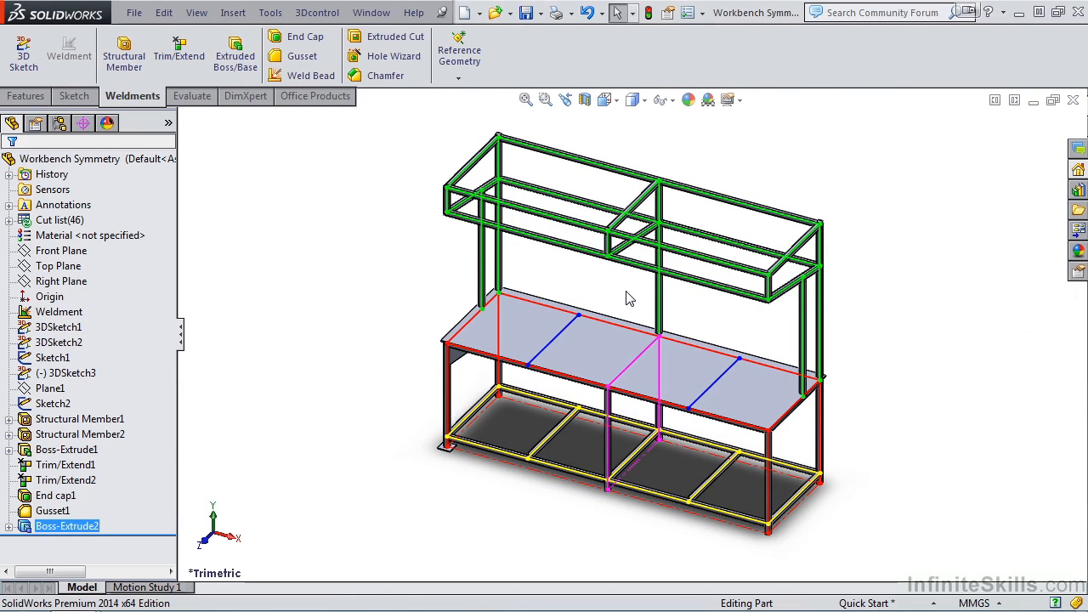
- Preview the Front and Right planes to decide where a new reference plane should sit
click(27, 95)
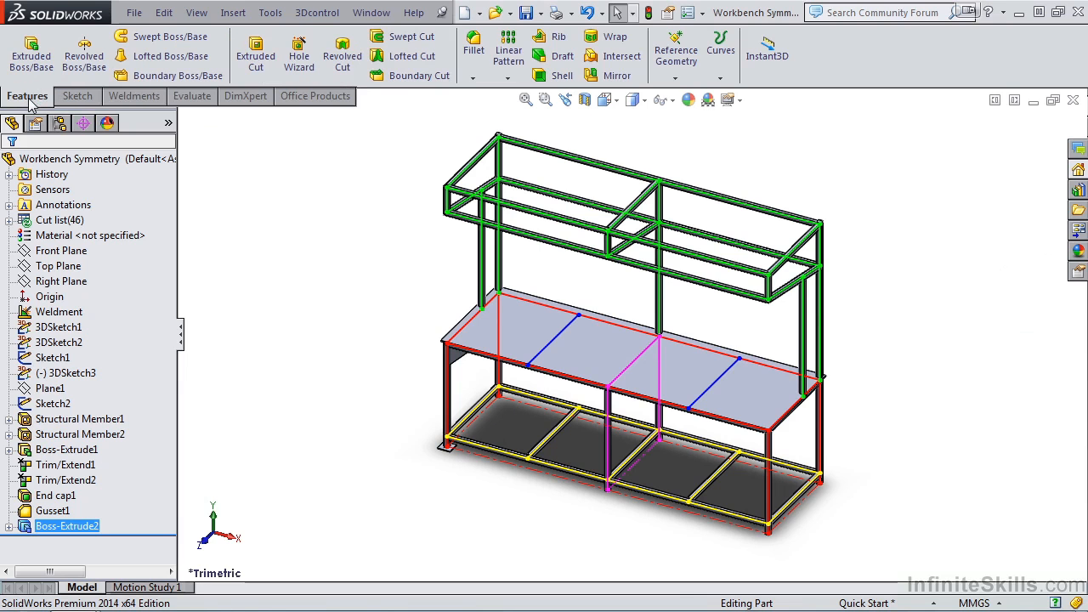
mouse_move(619, 75)
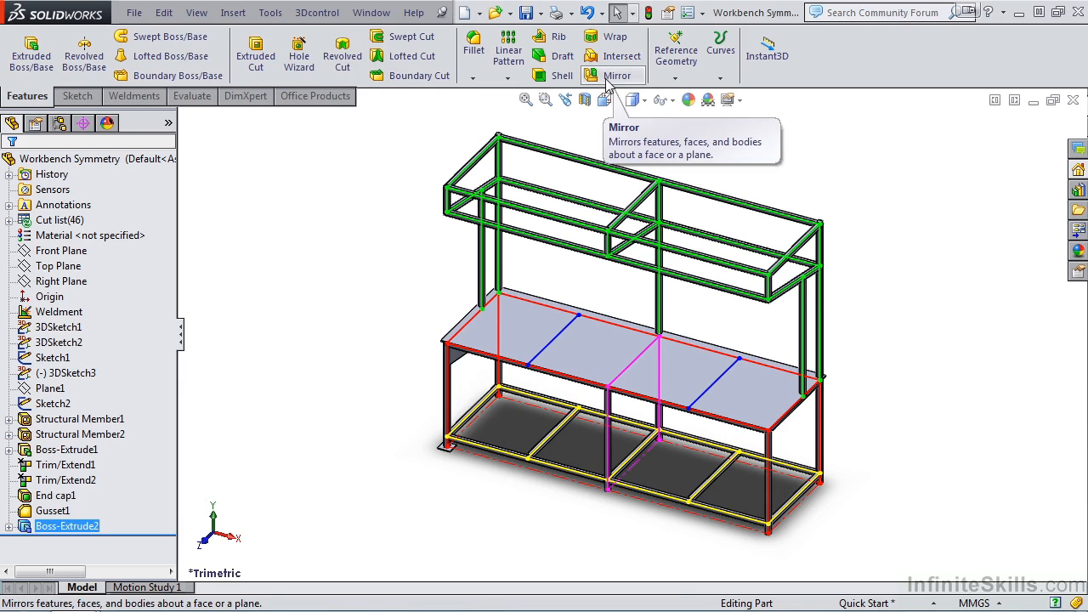
mouse_move(463, 357)
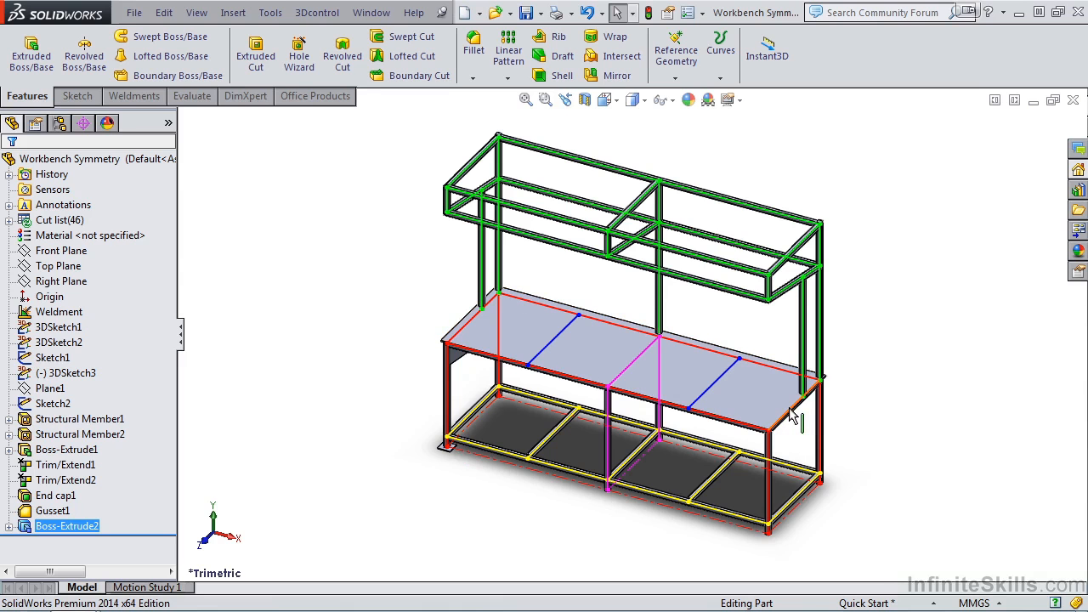
mouse_move(578, 553)
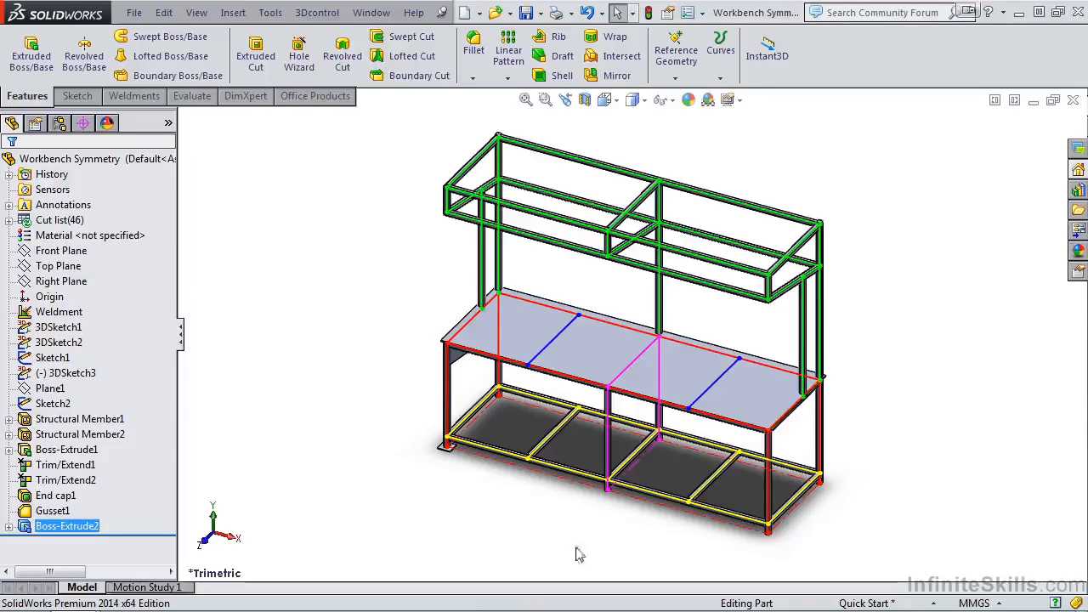
click(62, 250)
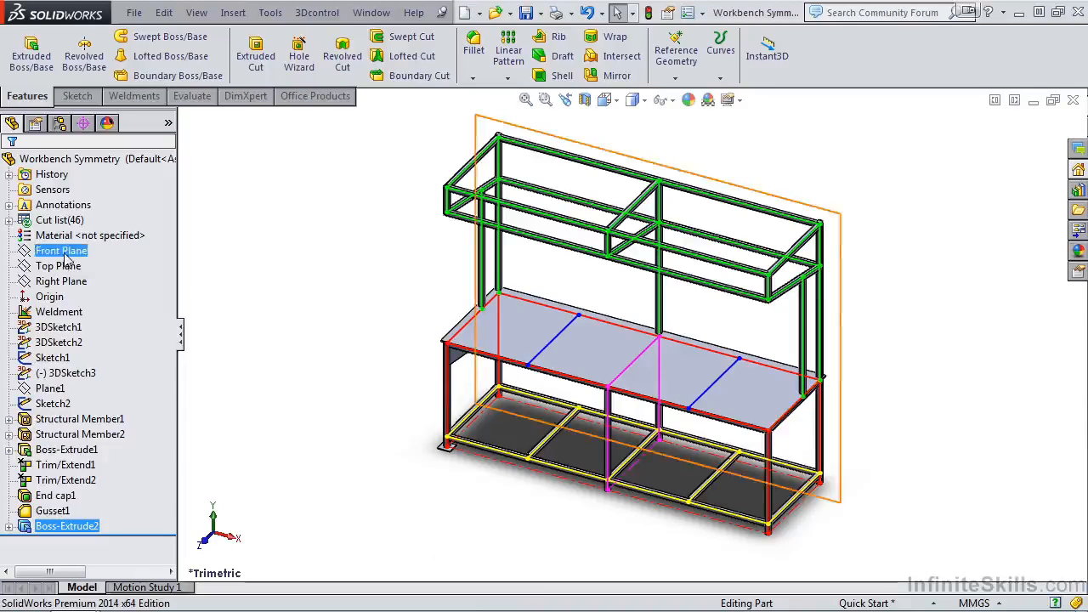
click(61, 281)
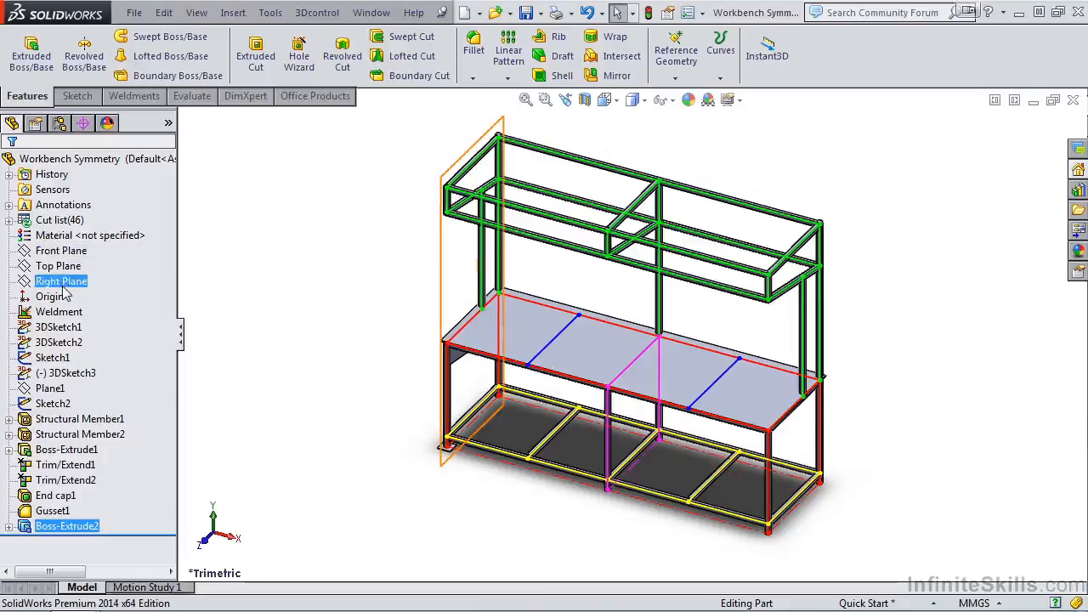
click(61, 250)
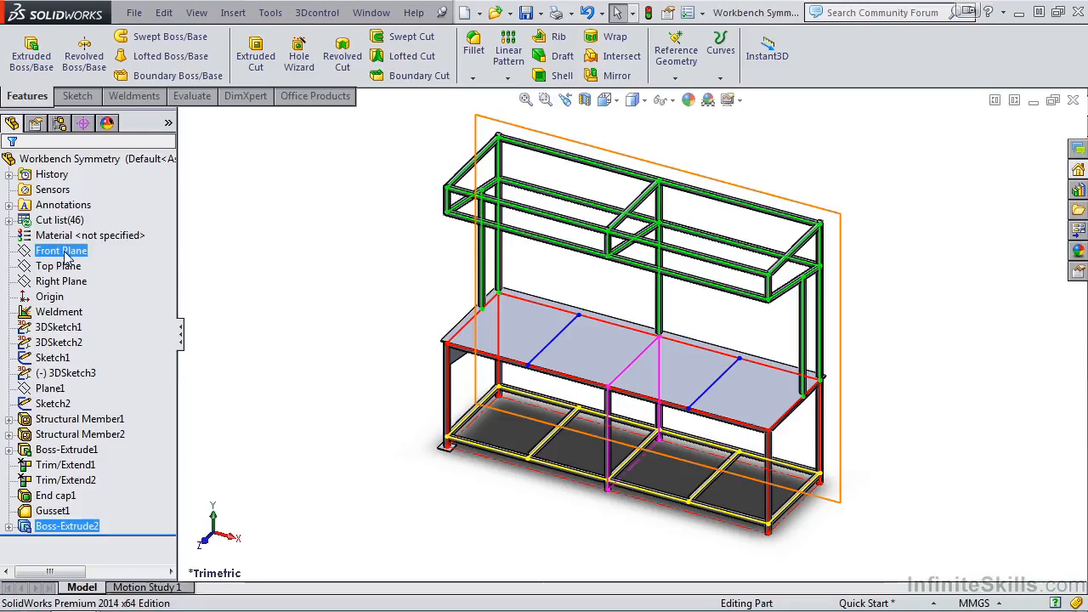
click(62, 250)
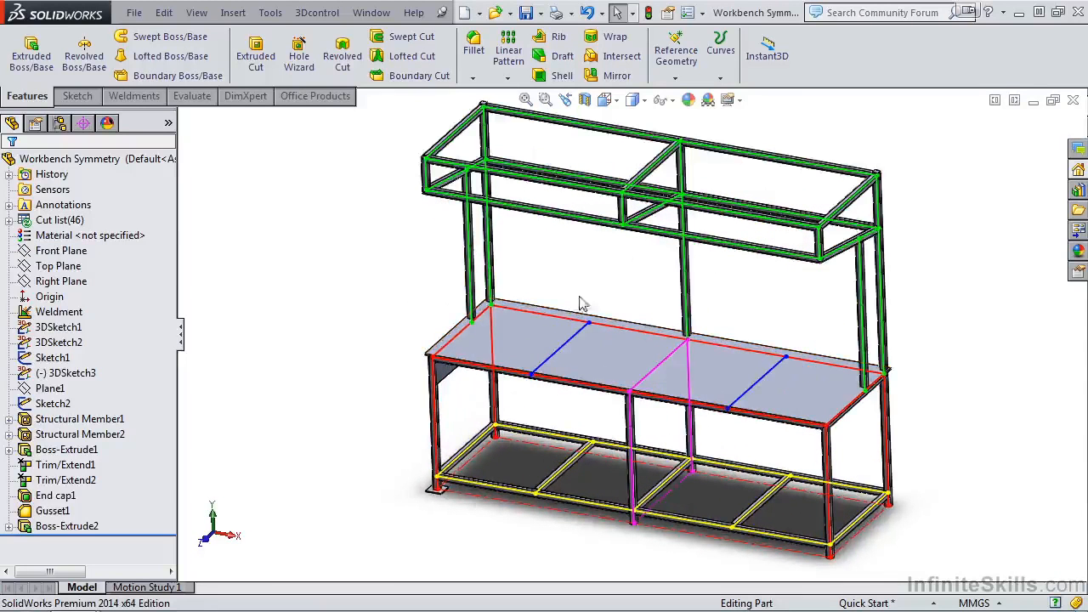
mouse_move(676, 51)
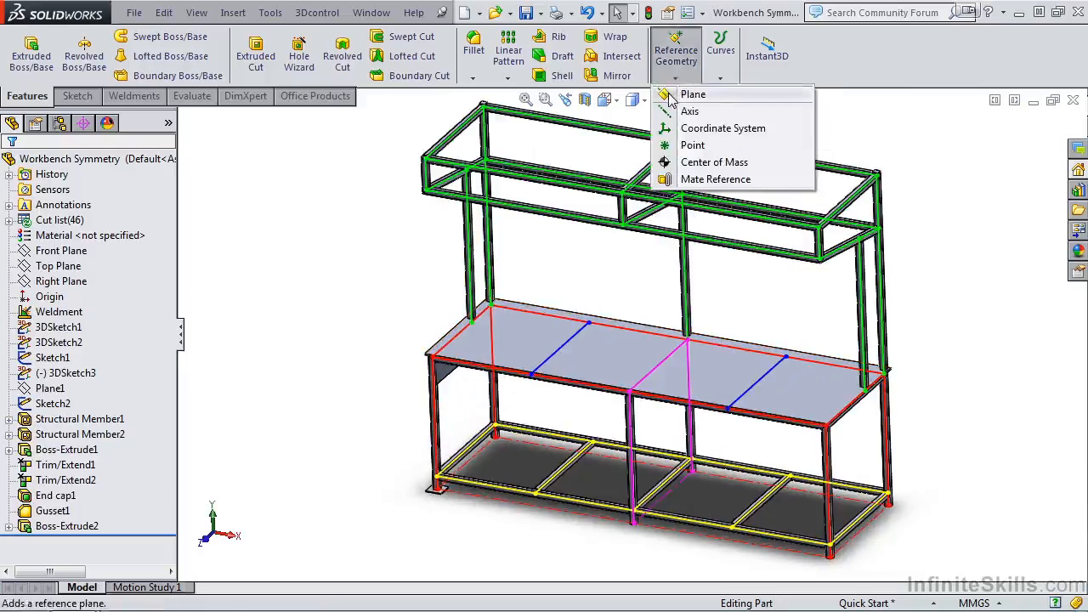
- Define a symmetry plane midway across the lower frame and return to the trimetric view
click(694, 94)
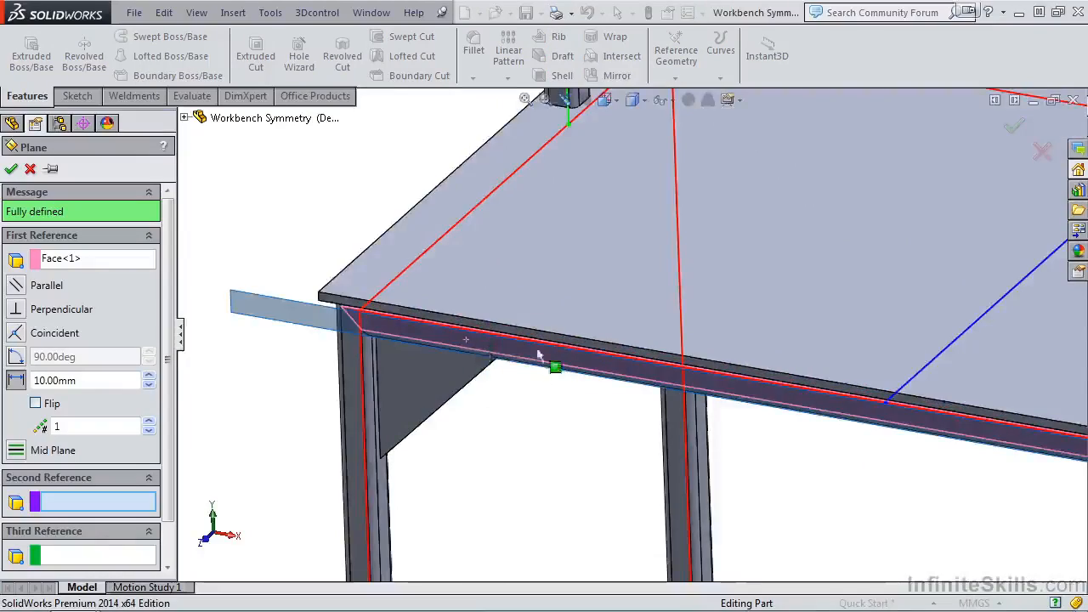
drag(544, 340, 612, 365)
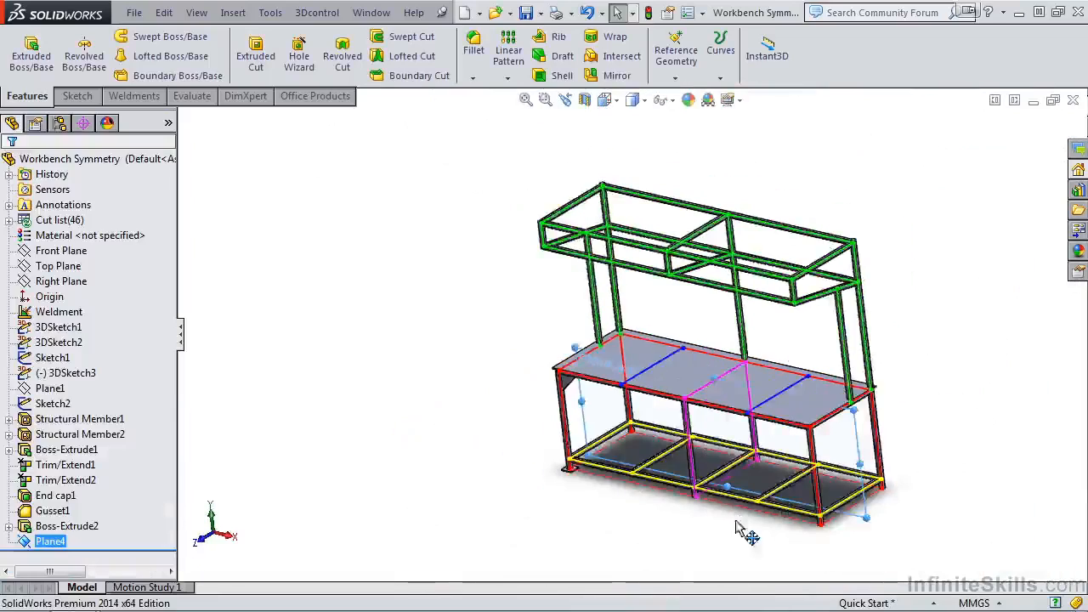
key(space)
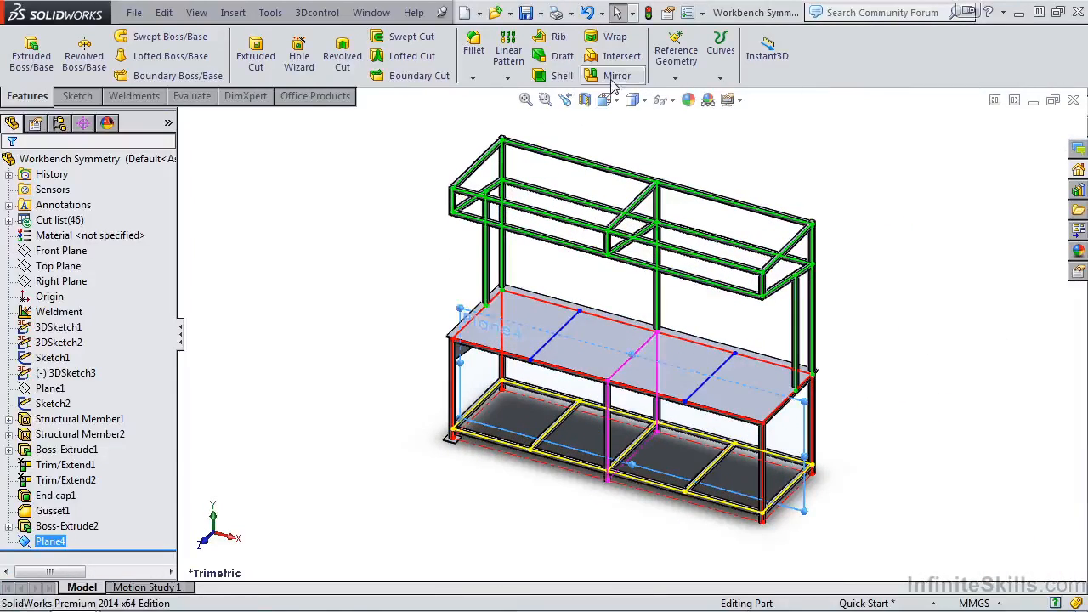
- Set up a body mirror about Plane4 with Gusset1 and Boss-Extrude2 as the bodies to mirror
click(617, 74)
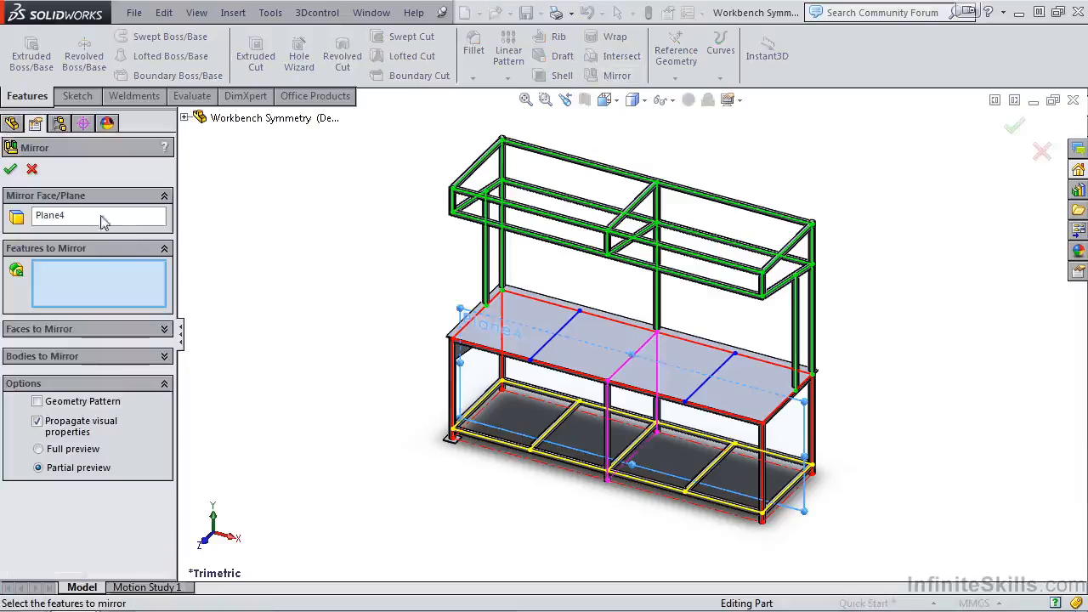
mouse_move(497, 331)
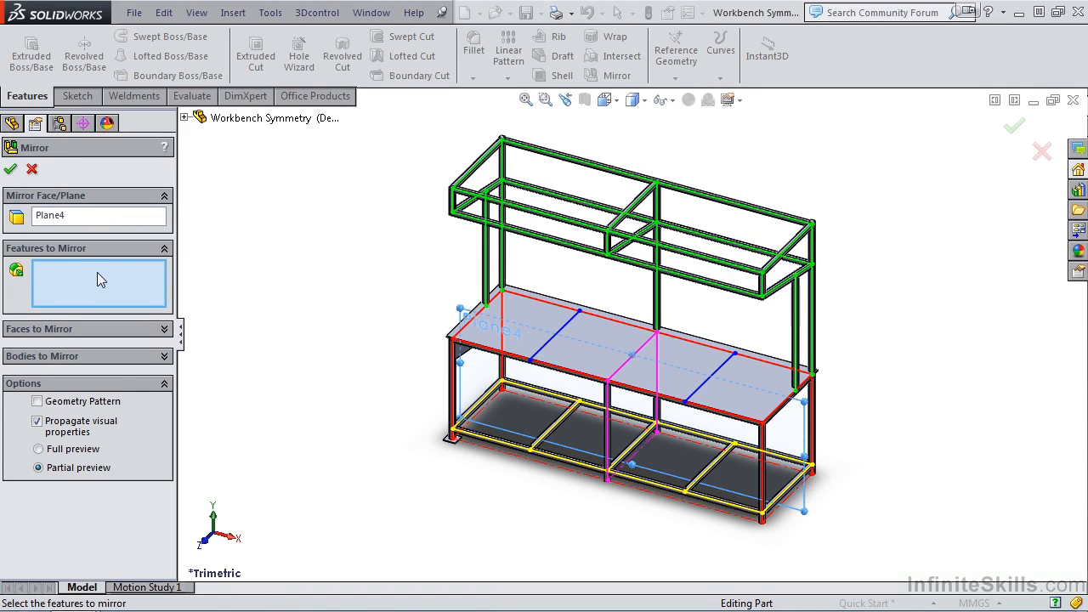
mouse_move(98, 280)
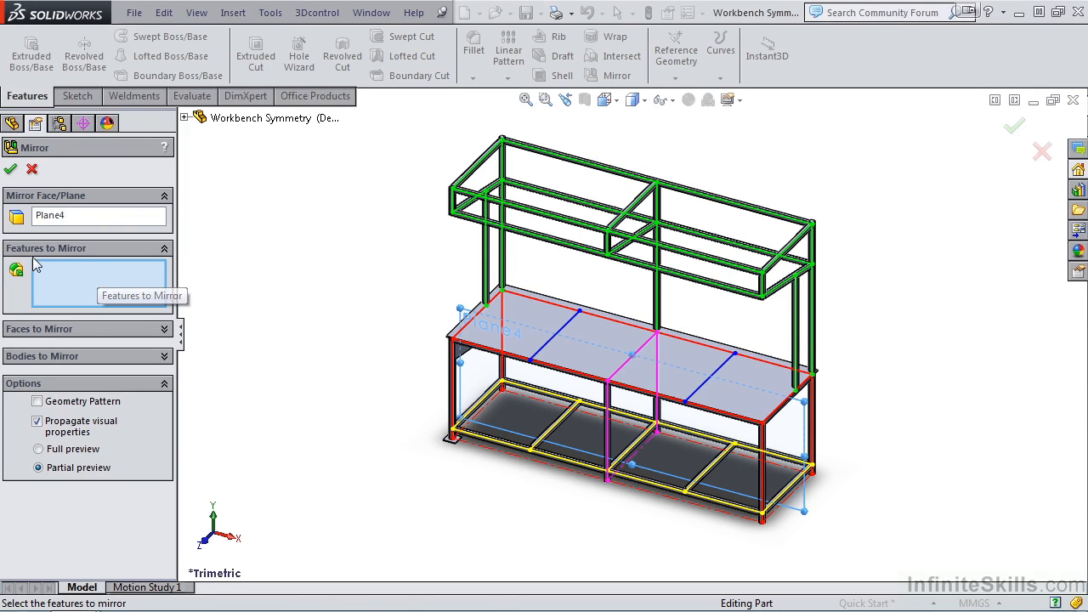
mouse_move(85, 255)
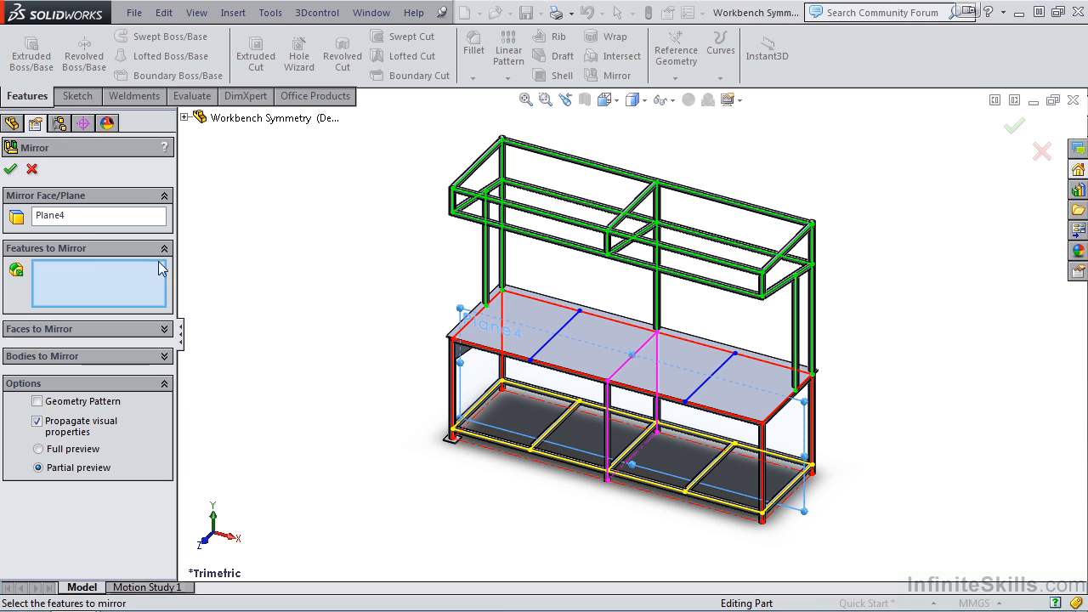
click(85, 249)
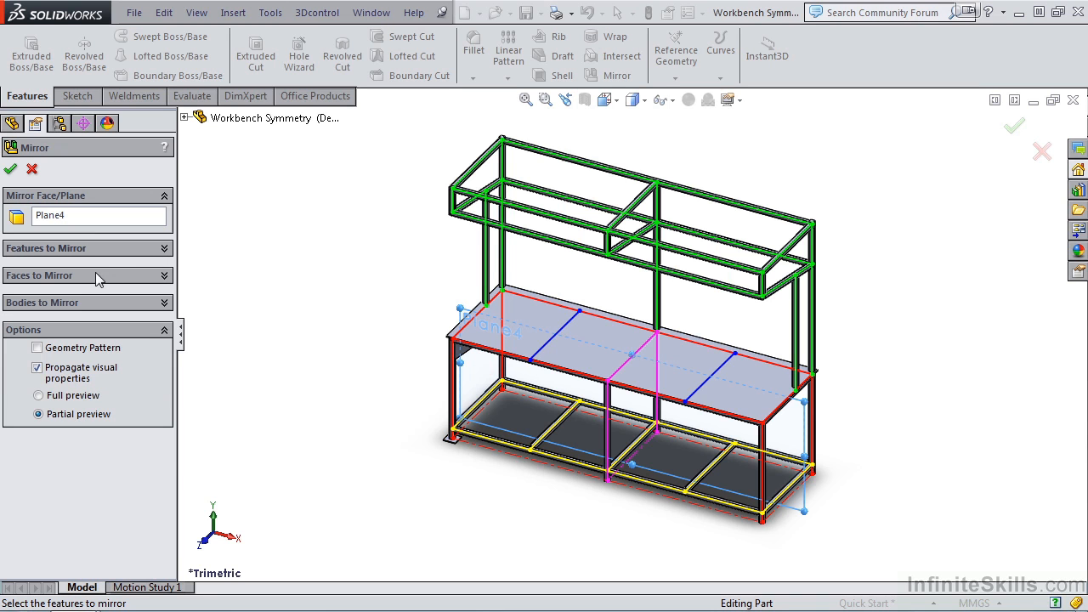
mouse_move(98, 285)
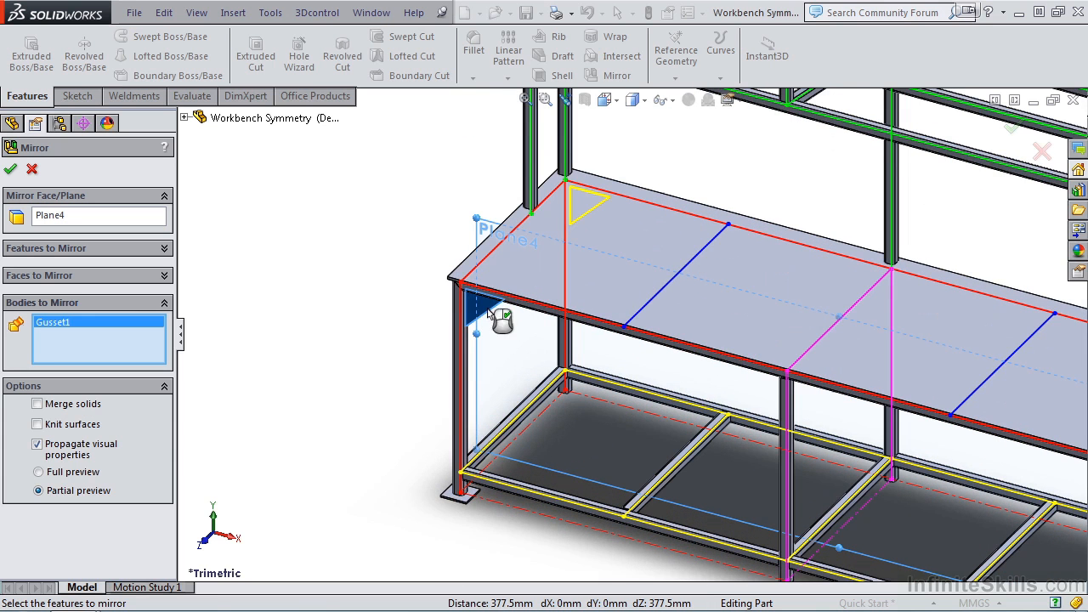
click(462, 497)
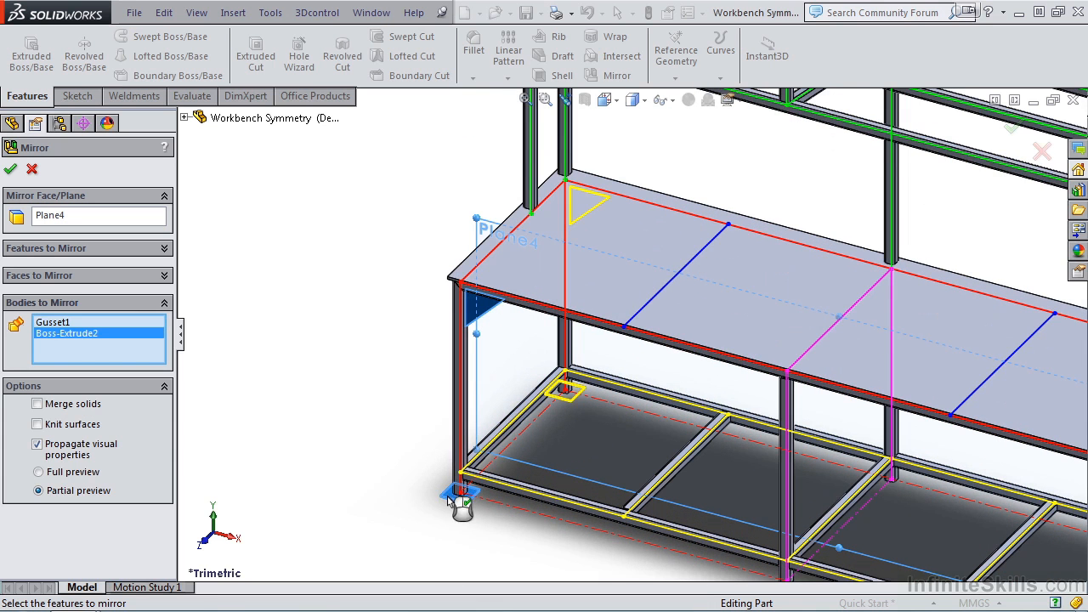
mouse_move(595, 378)
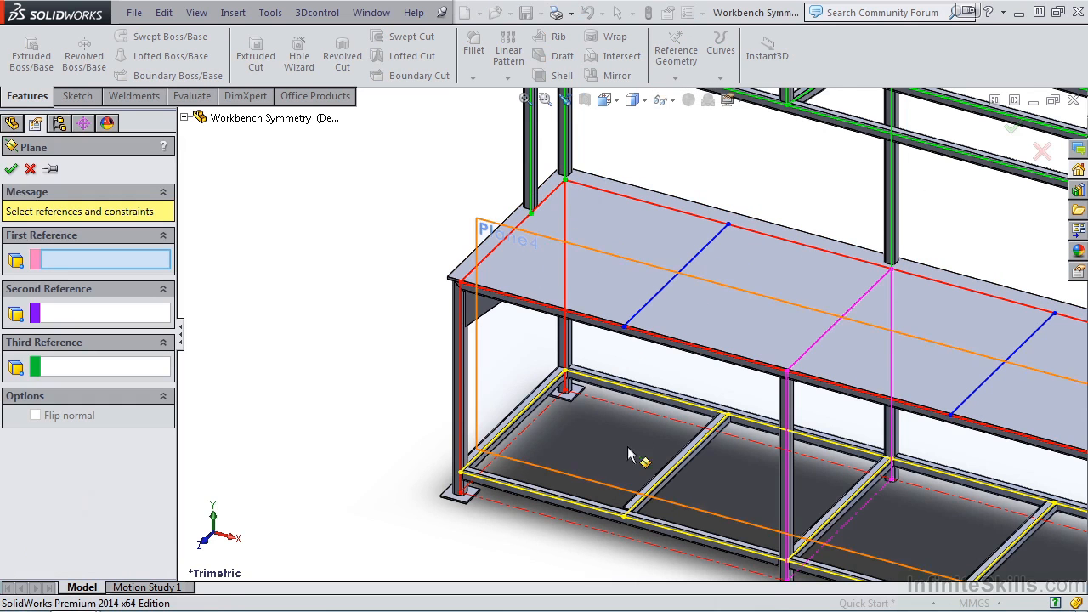
mouse_move(677, 496)
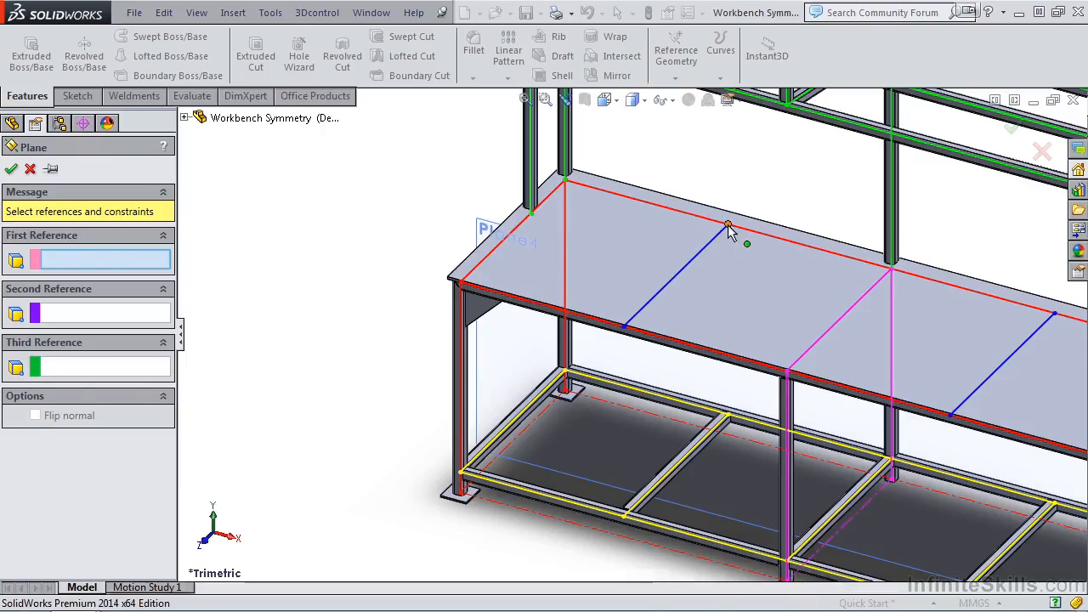
- Define a vertical plane through the first crossbar from three sketch points and confirm it
click(728, 225)
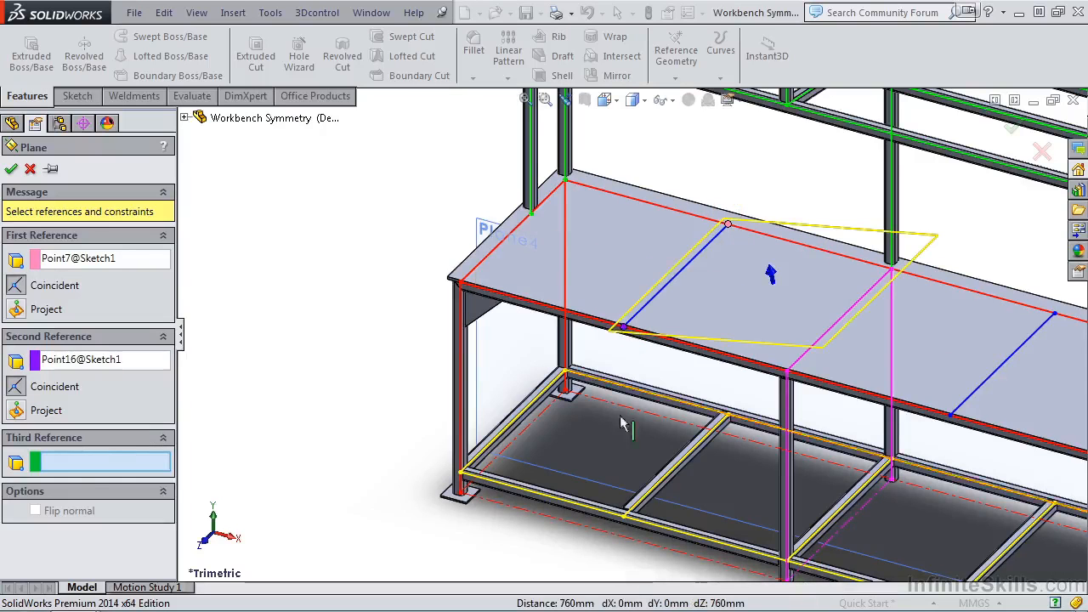
click(625, 524)
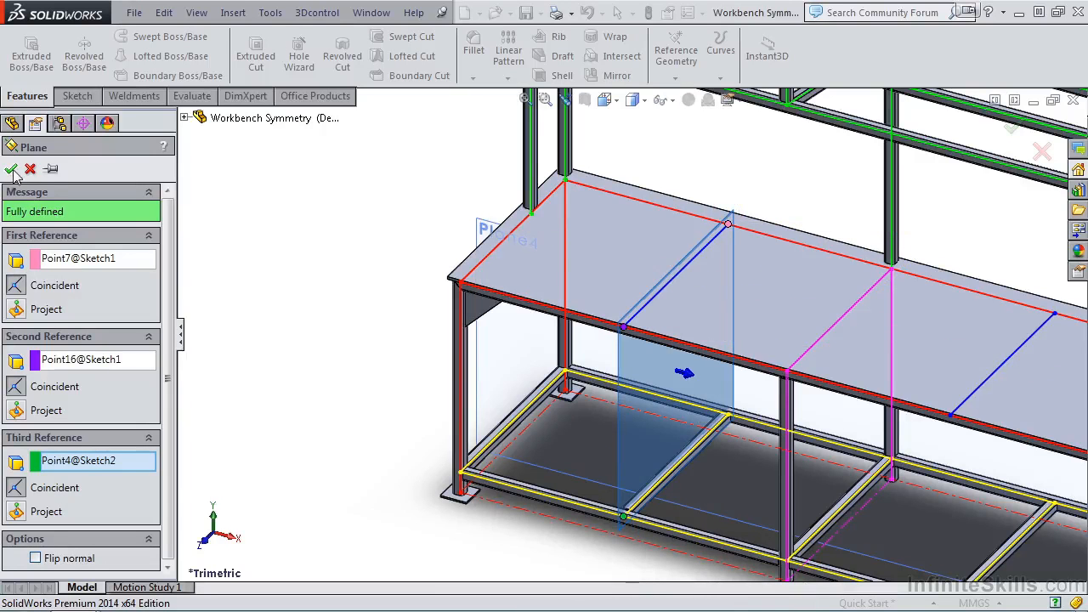
click(12, 171)
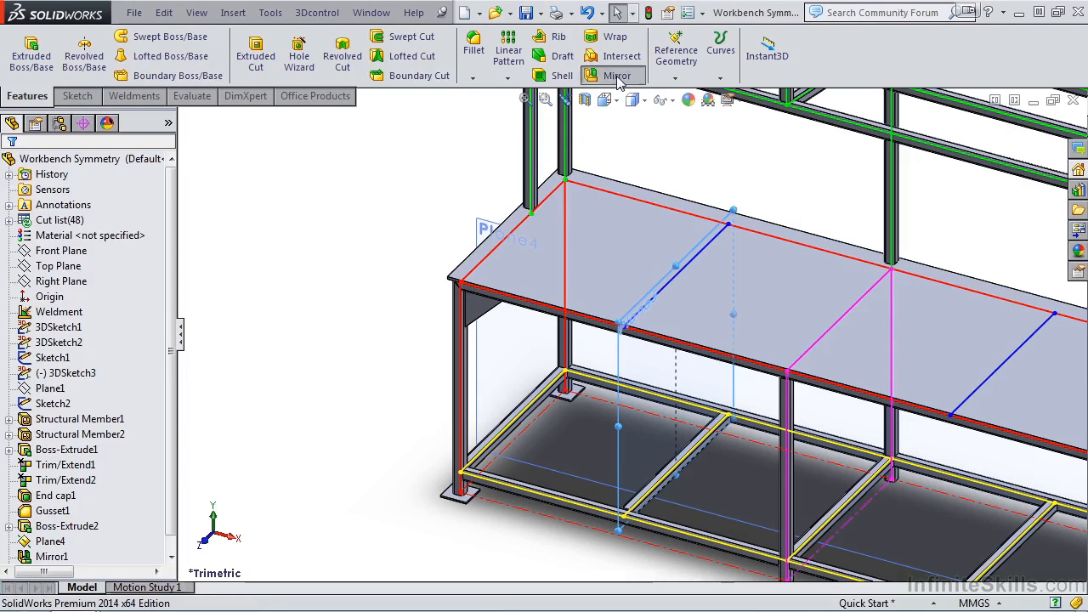
- Mirror Mirror1 and Gusset1 across Plane5 onto the middle legs
click(616, 74)
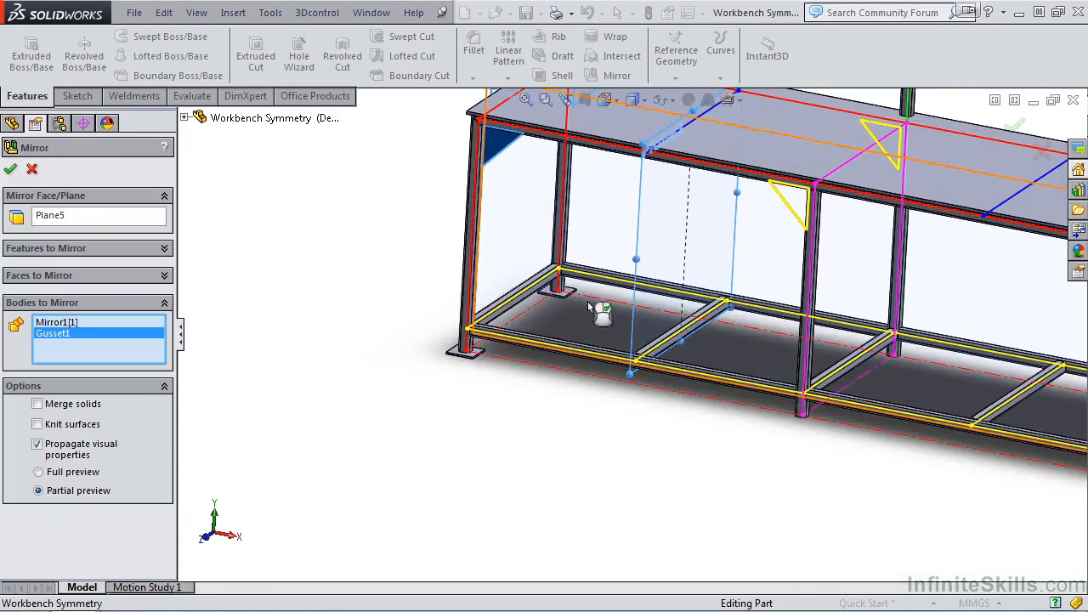
click(462, 348)
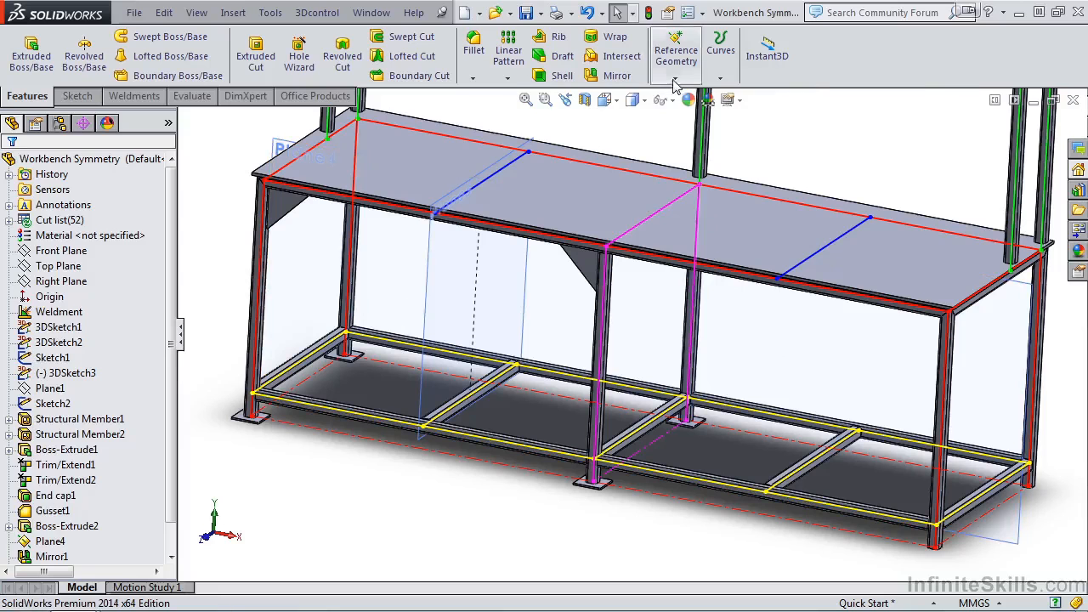
- Define a plane through three sketch points on the central crossbar
click(677, 50)
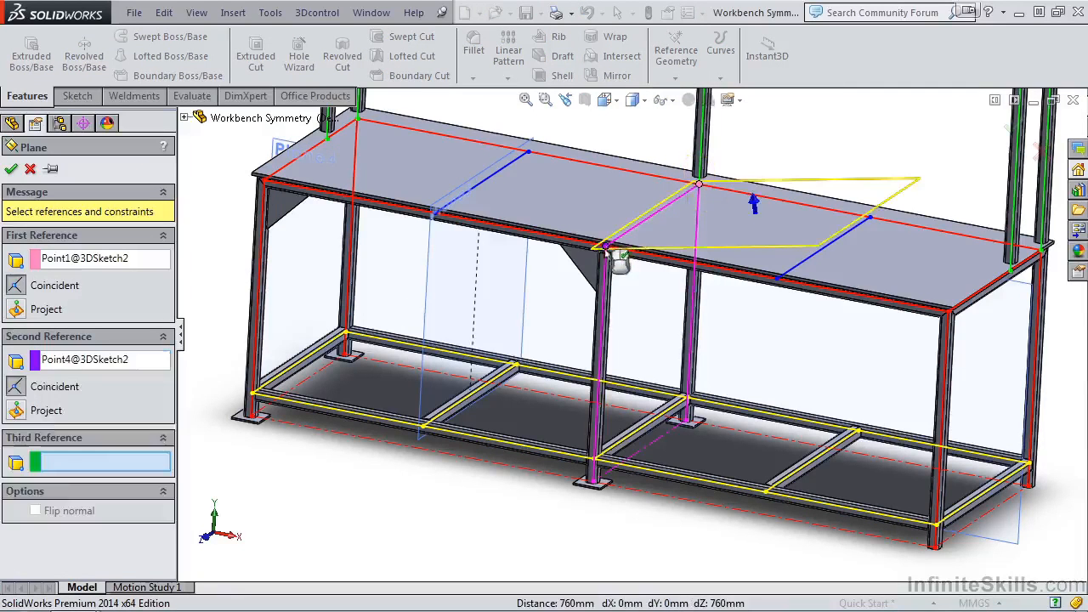
click(609, 463)
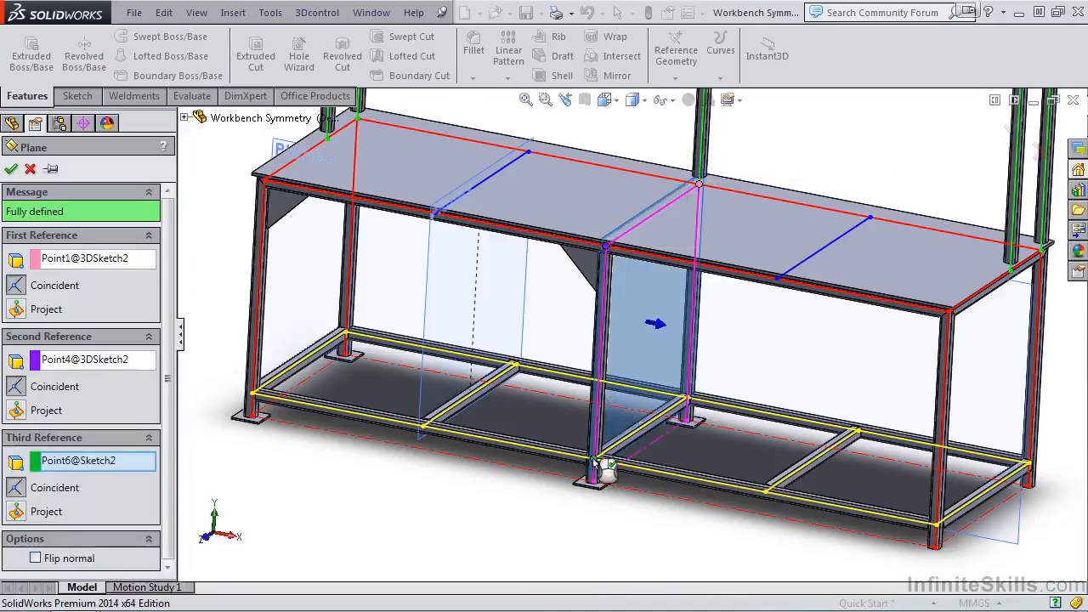
mouse_move(654, 302)
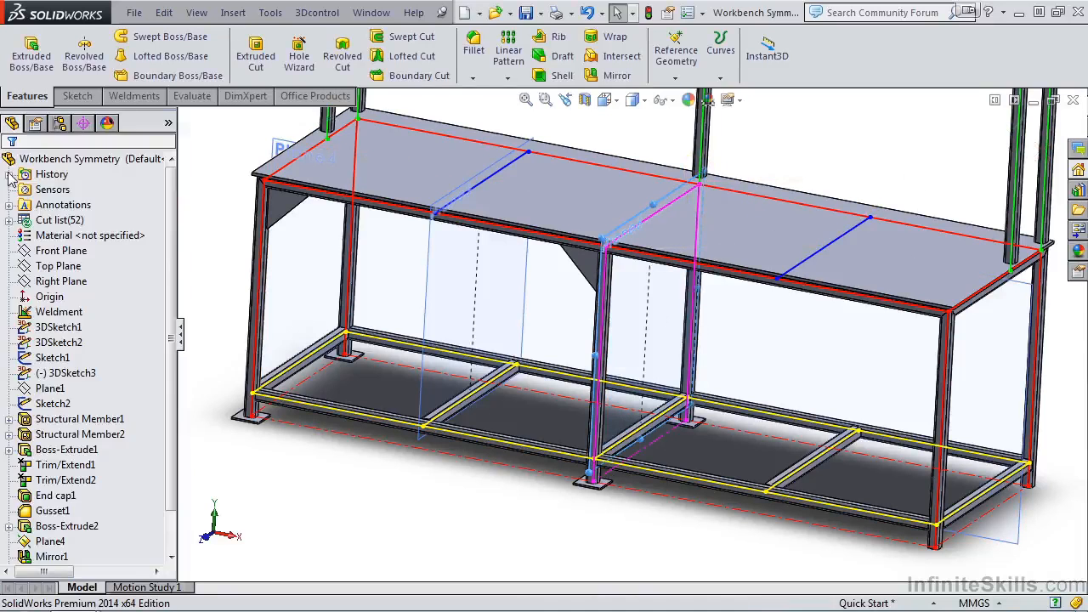
- Mirror the gussets and base plates across the central plane, then hide the layout sketch
click(615, 75)
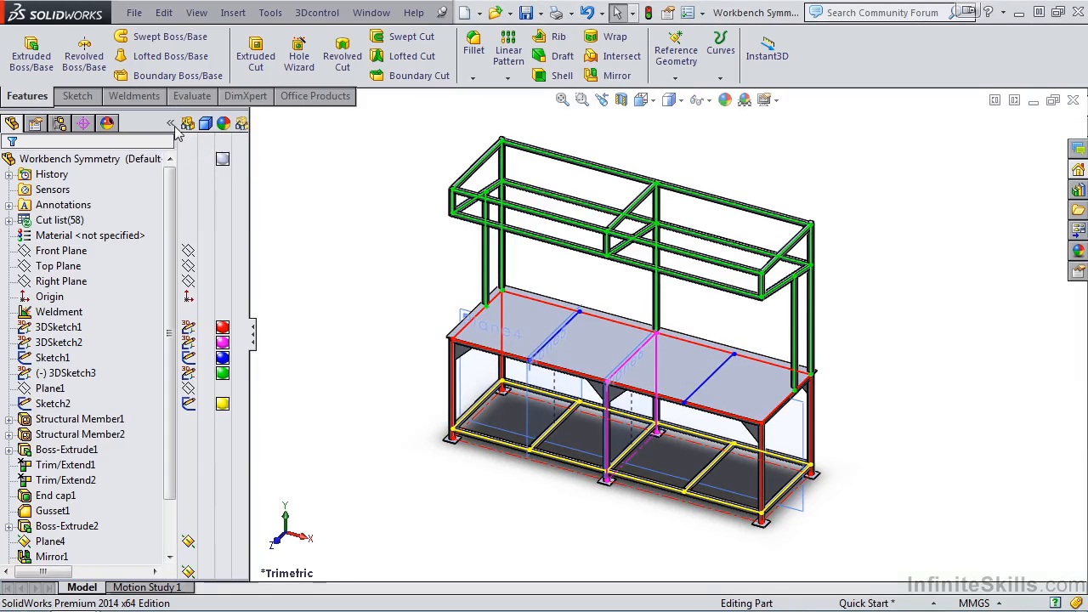
click(52, 357)
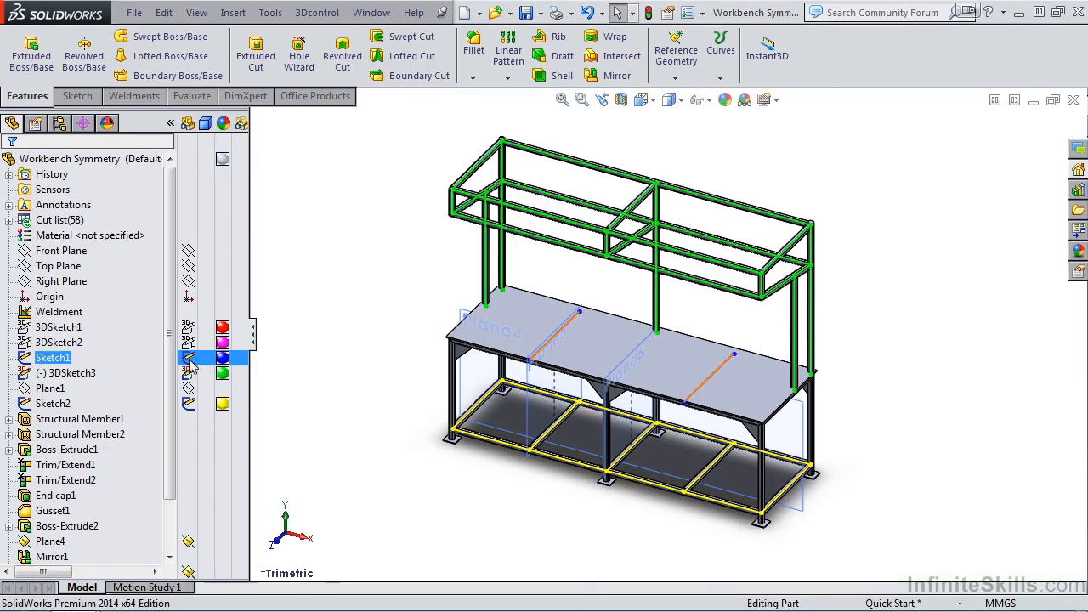